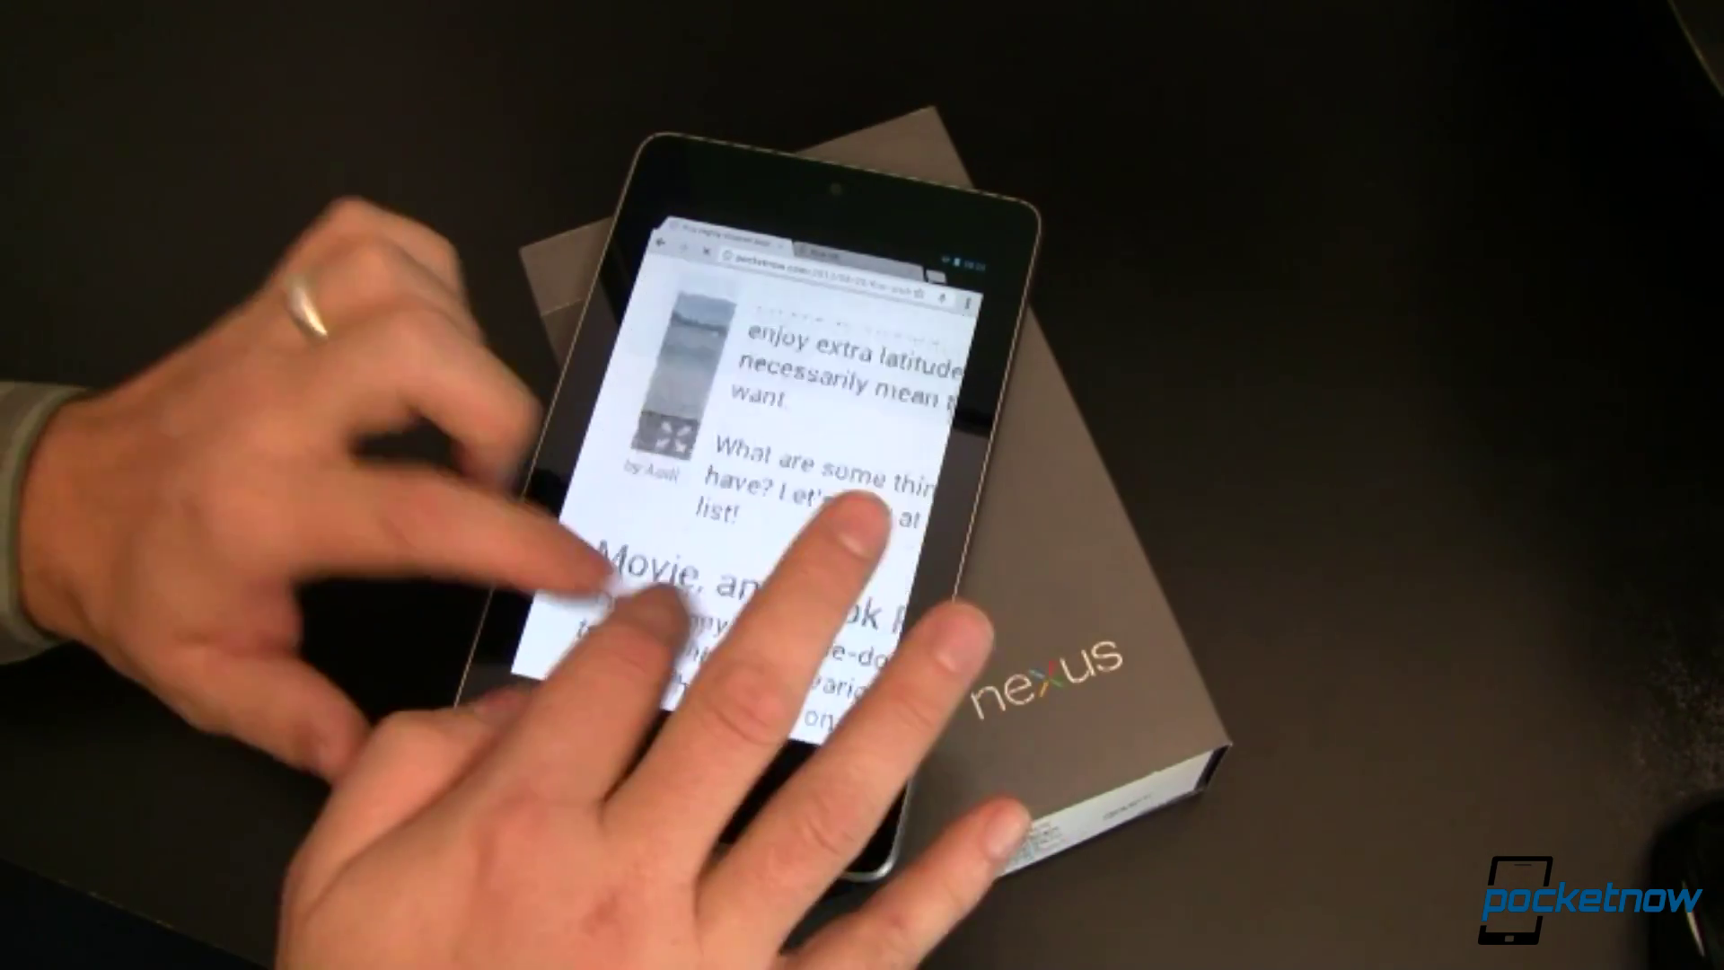
{"action": "scroll", "scroll_direction": "up", "scroll_amount": 3}
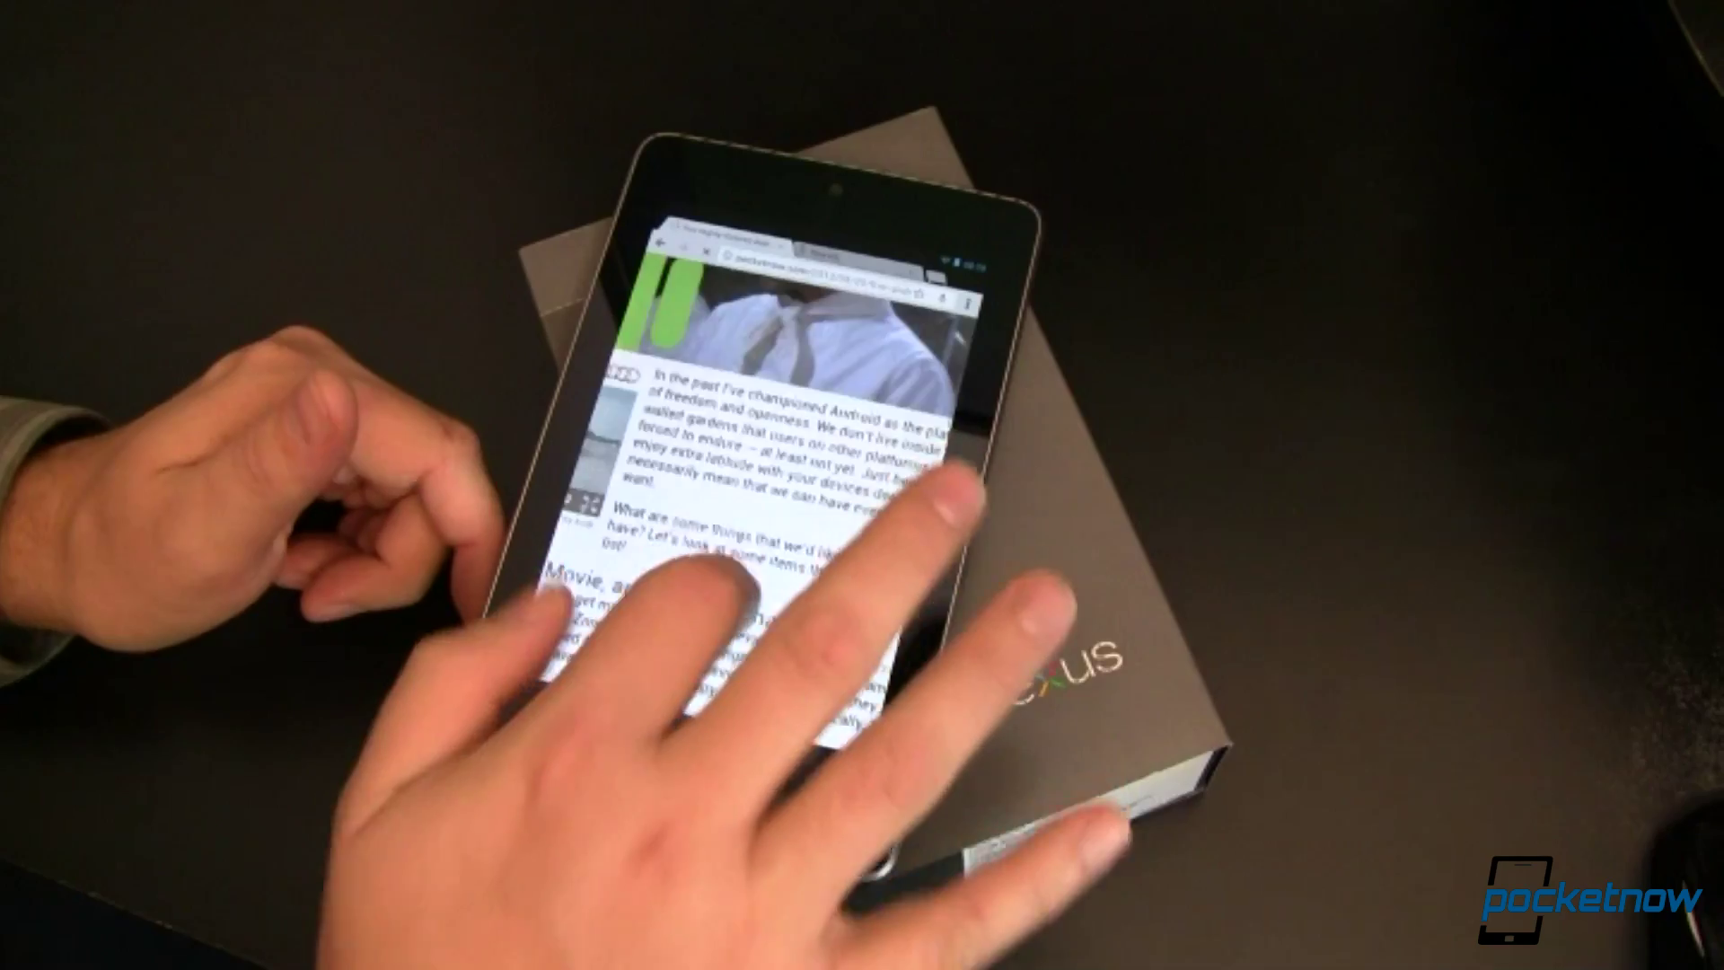